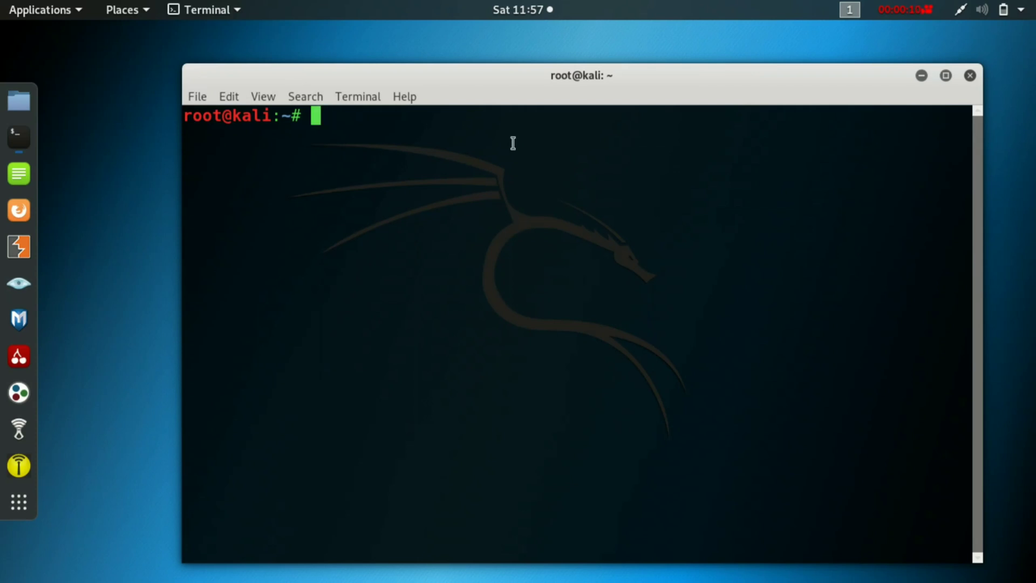
Type 'rm -rf', then the fork bomb ':(){:|:&};:', and clear that line.
{"action": "type", "text": "rm -"}
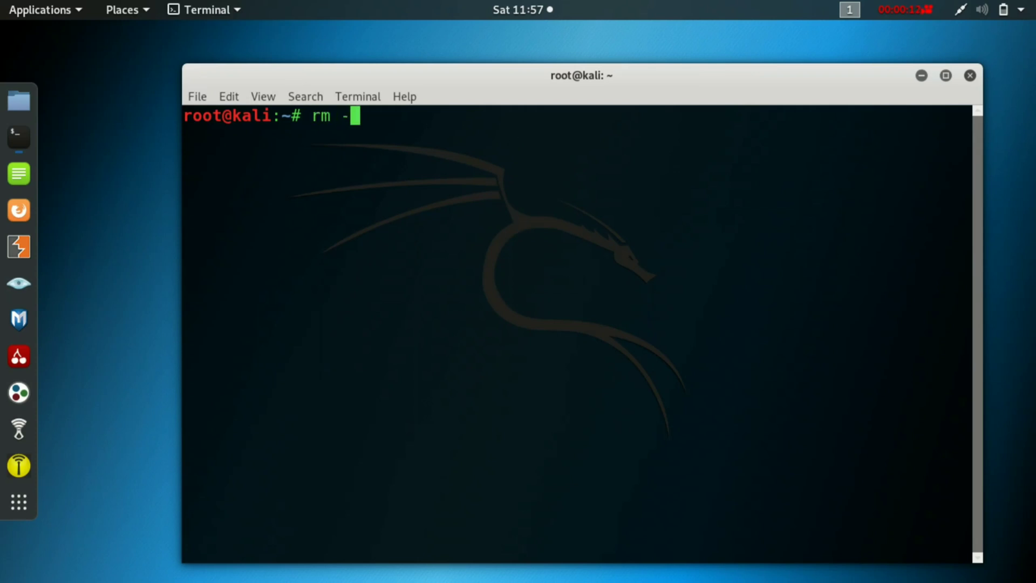
{"action": "type", "text": "rf"}
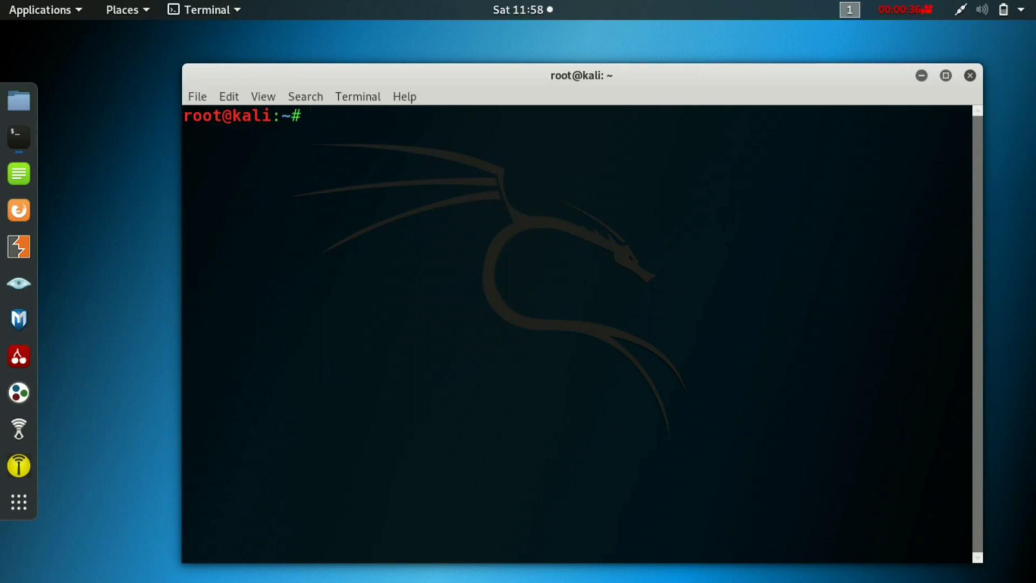
{"action": "type", "text": "()"}
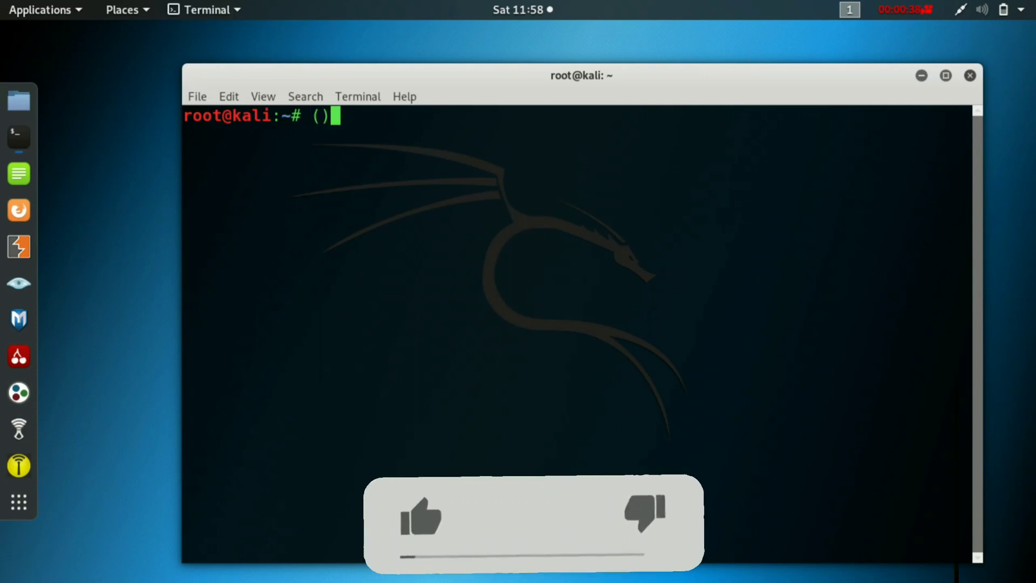
{"action": "type", "text": "{:"}
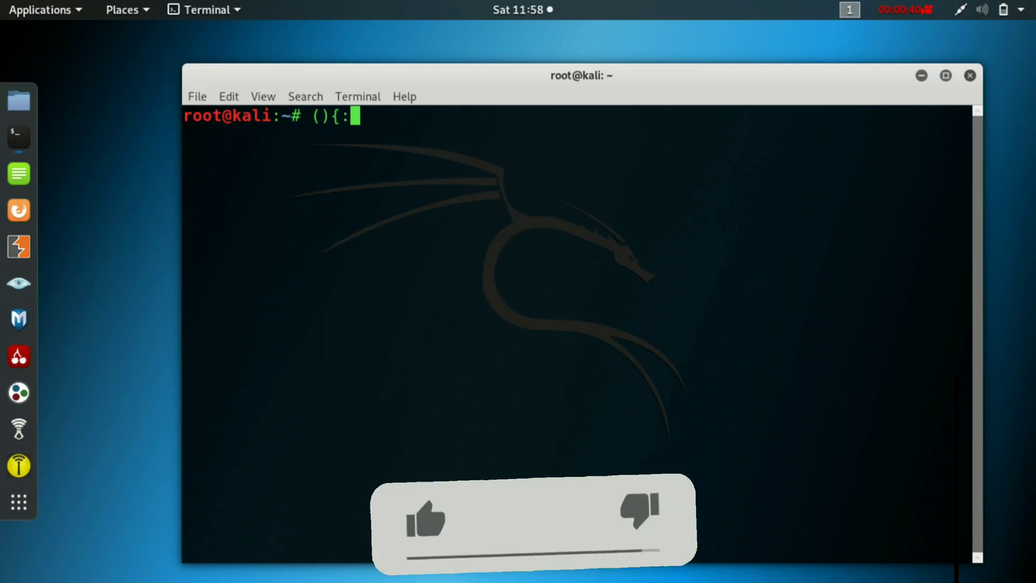
{"action": "type", "text": "|:"}
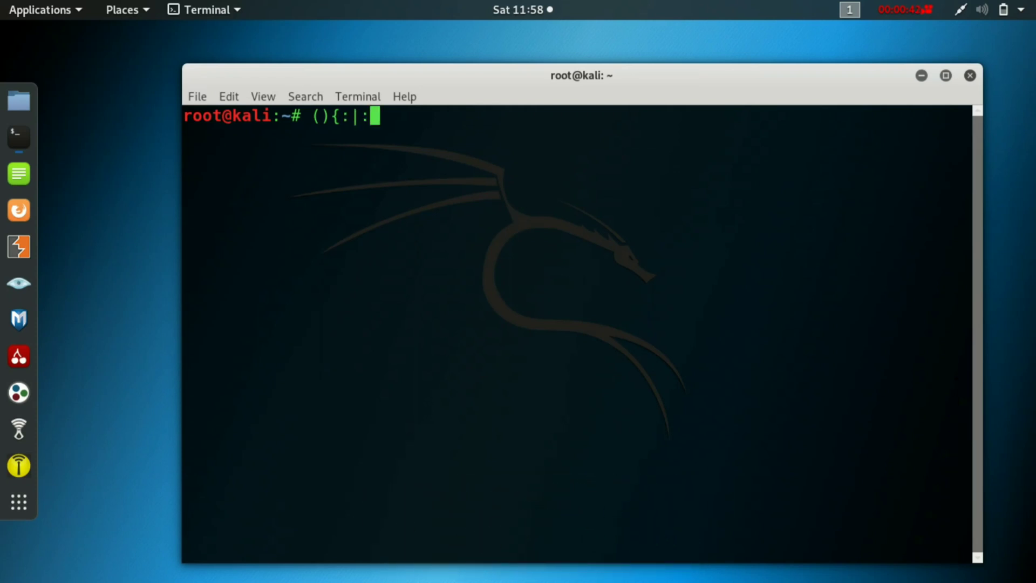
{"action": "type", "text": "&"}
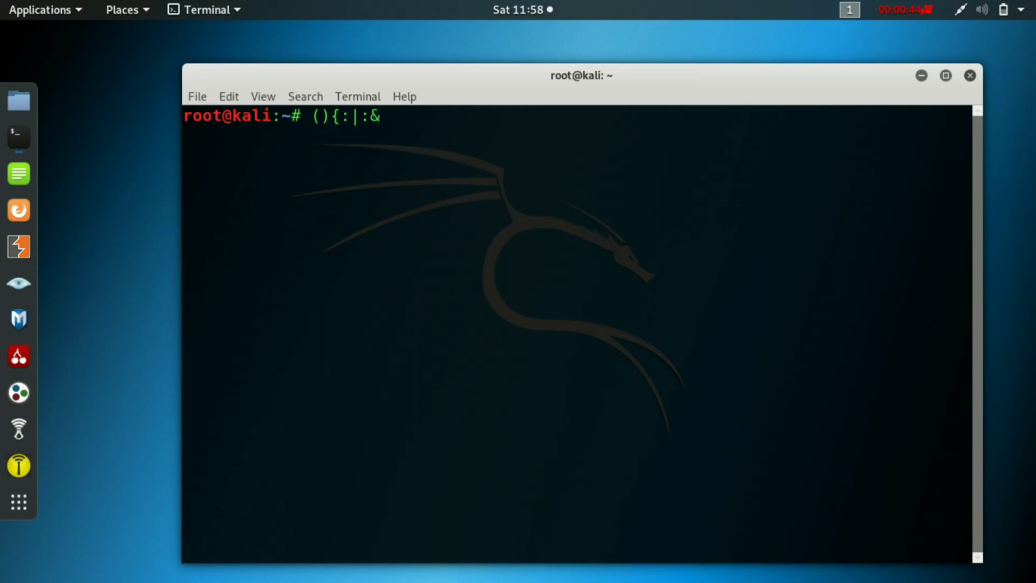
{"action": "type", "text": "}"}
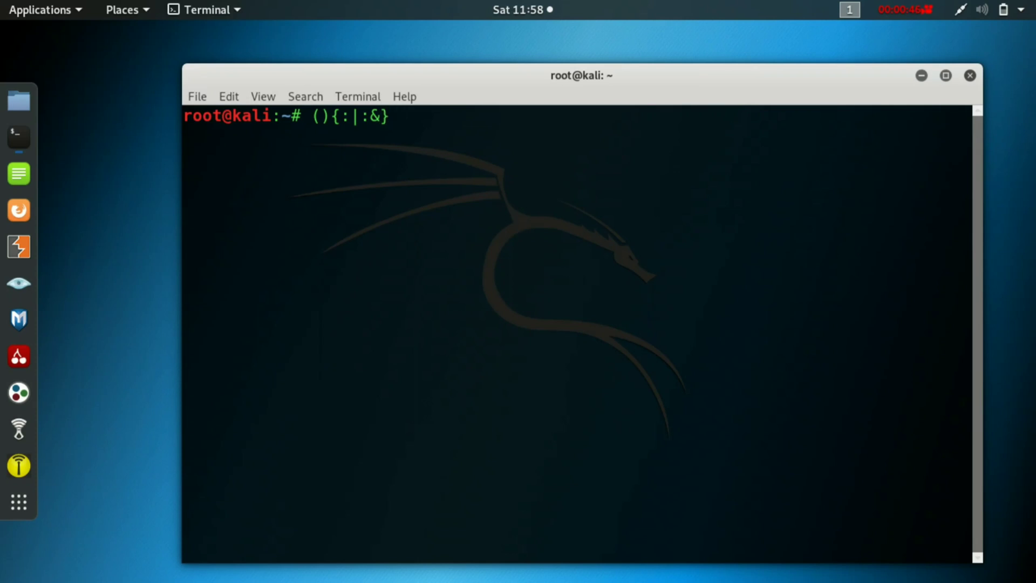
{"action": "type", "text": ";:"}
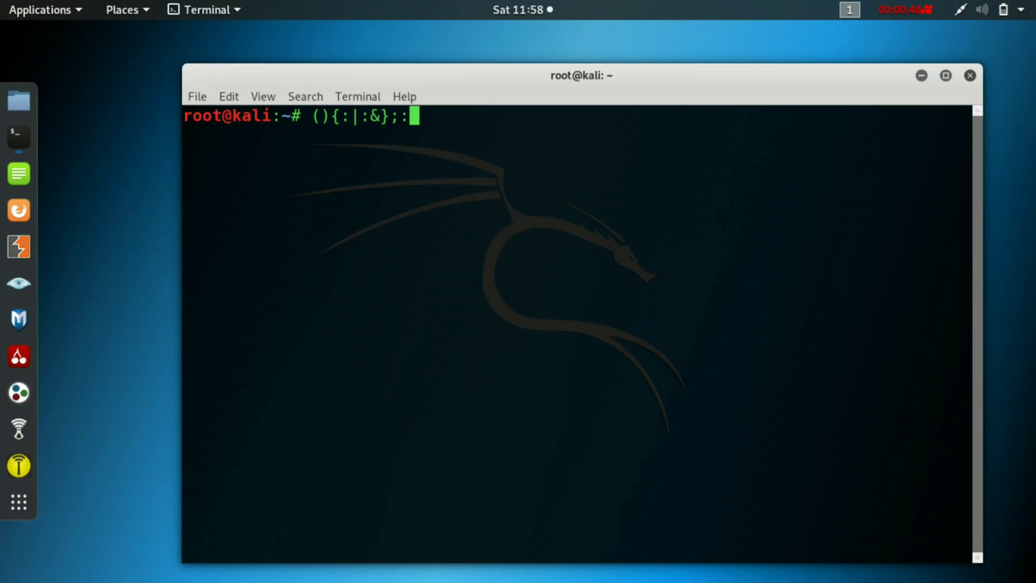
{"action": "mouse_move", "coordinate": [512, 142]}
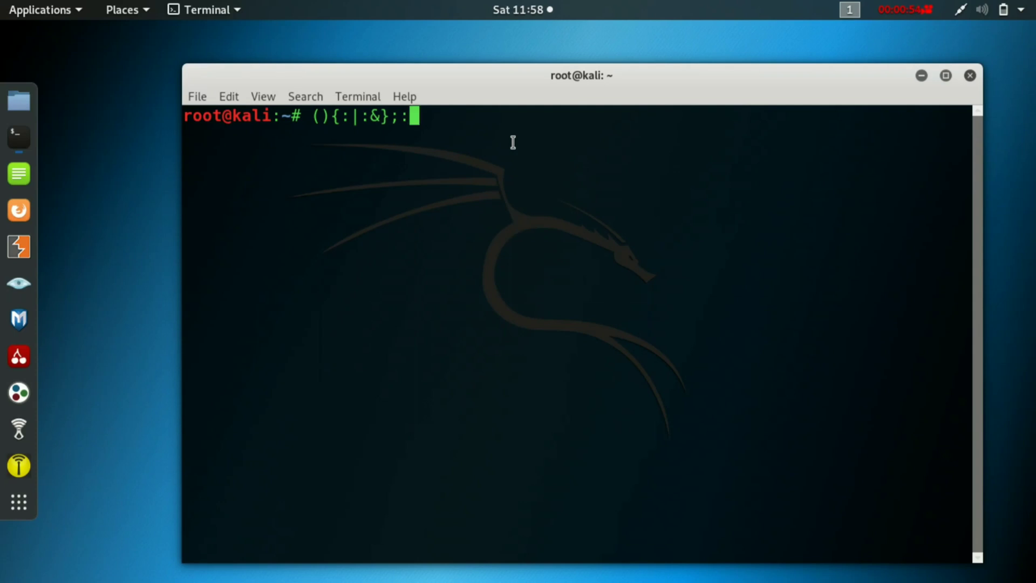
{"action": "mouse_move", "coordinate": [512, 142]}
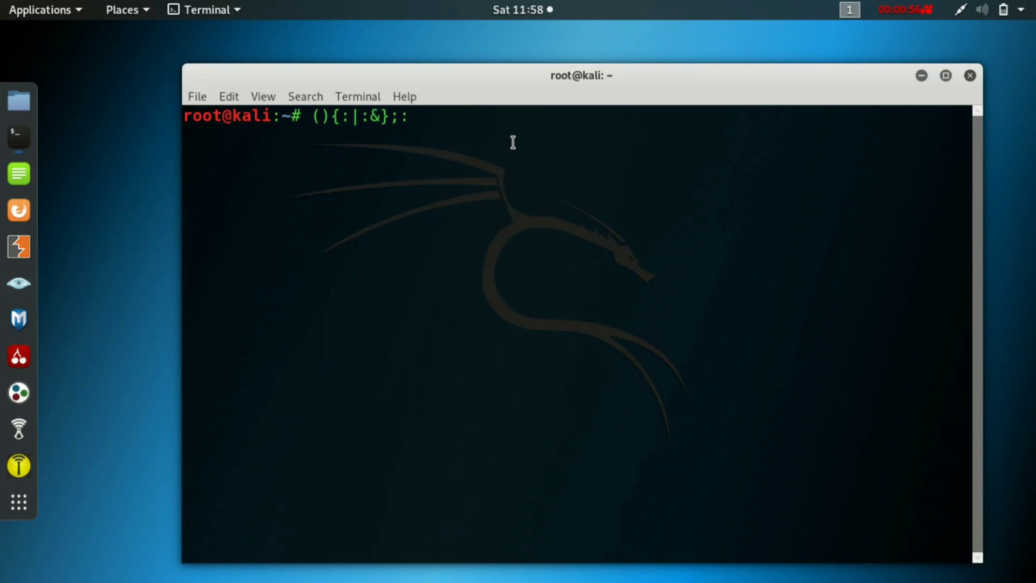
{"action": "key", "text": "Return"}
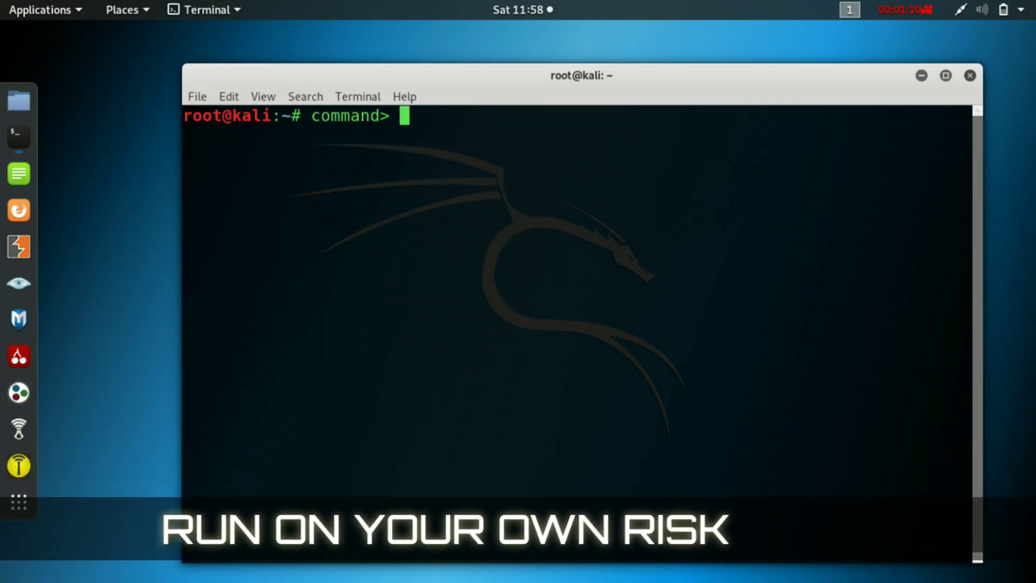
Add the '/dev/sda' target after 'command>' and start trimming it with Backspace.
{"action": "type", "text": "/dev"}
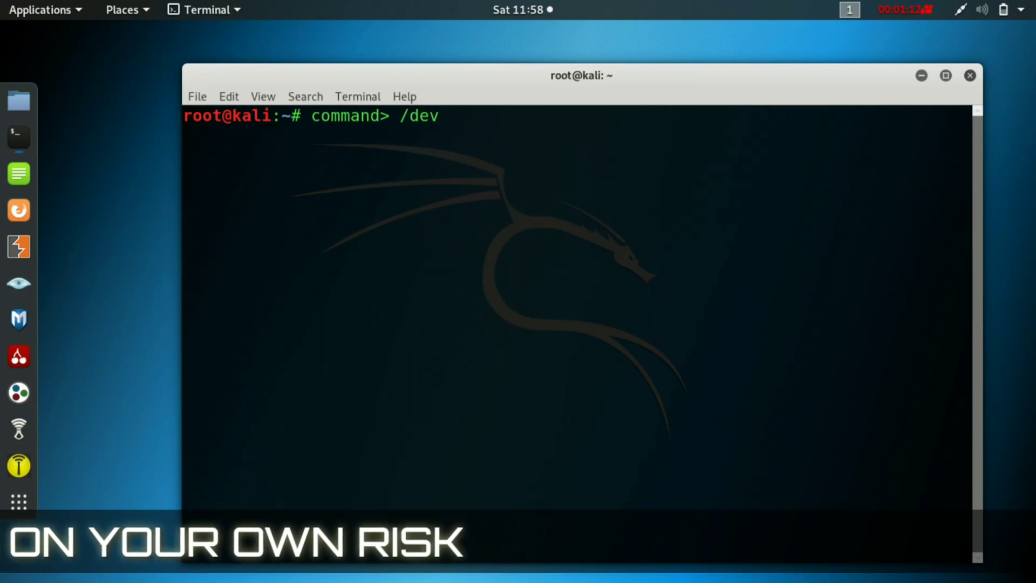
{"action": "type", "text": "/sda"}
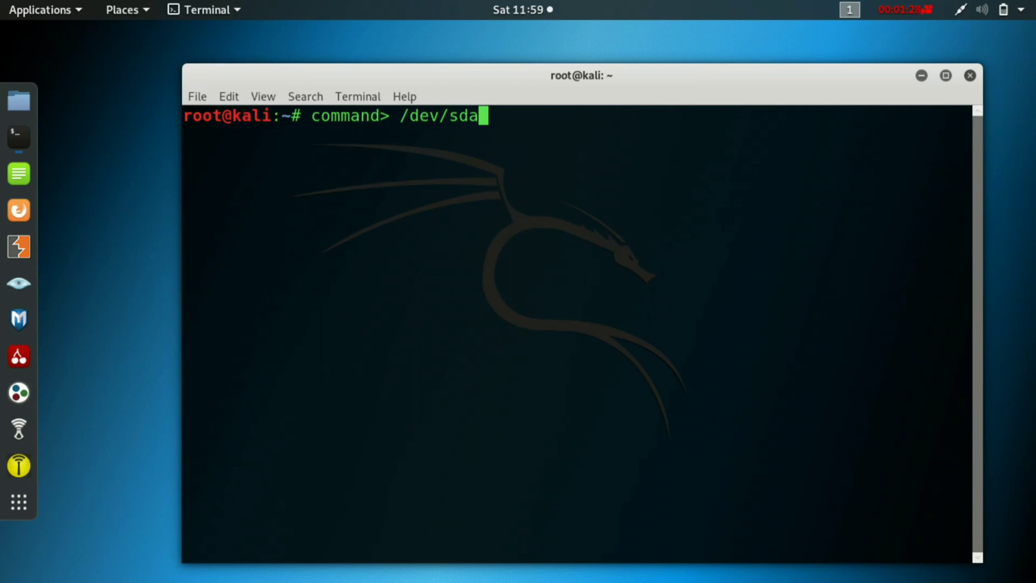
{"action": "key", "text": "BackSpace"}
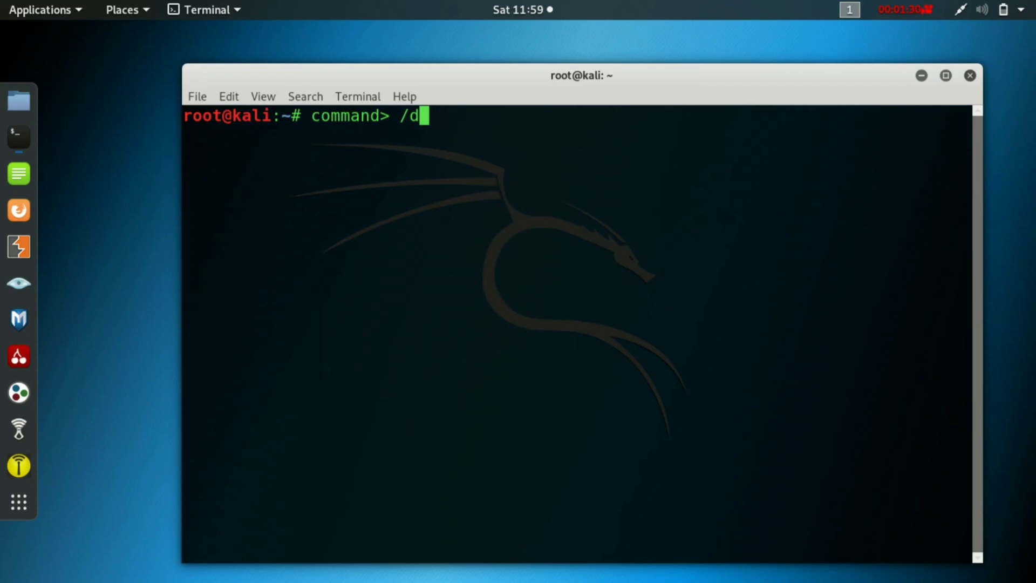
Write 'mv directory /dev/null', then erase it back to an empty prompt.
{"action": "type", "text": "mv"}
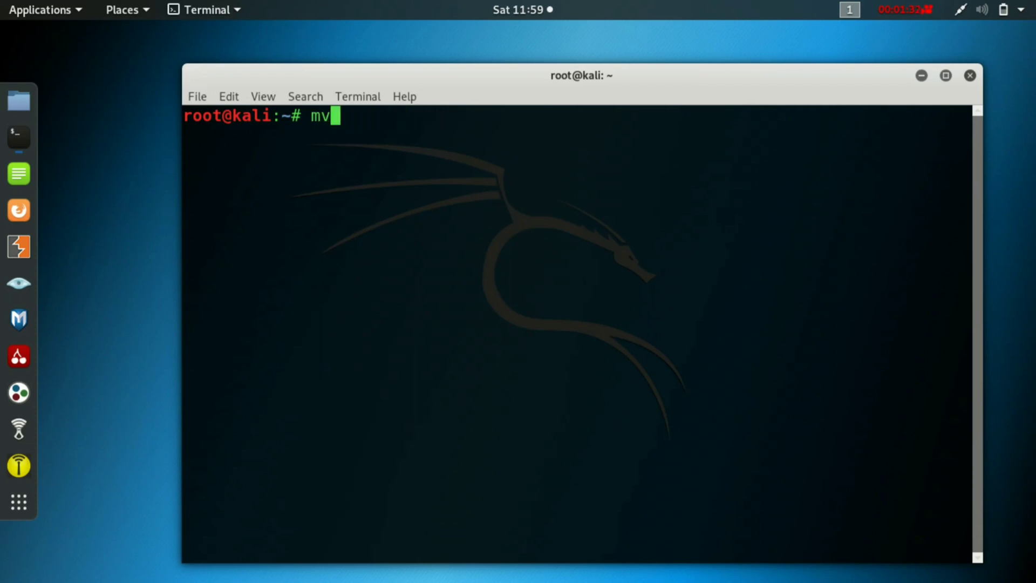
{"action": "type", "text": "directory"}
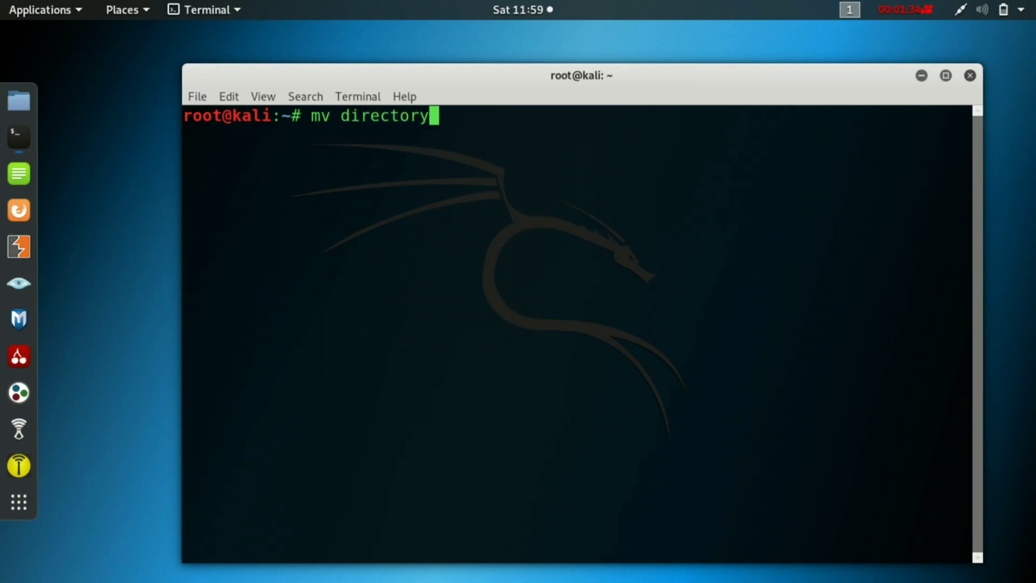
{"action": "type", "text": "/dev/sd"}
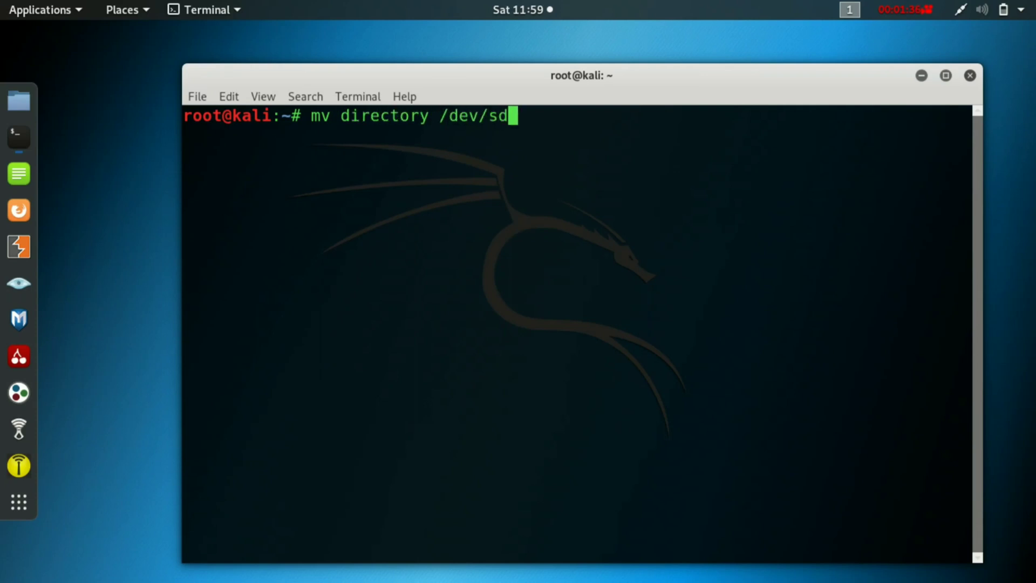
{"action": "type", "text": "nu"}
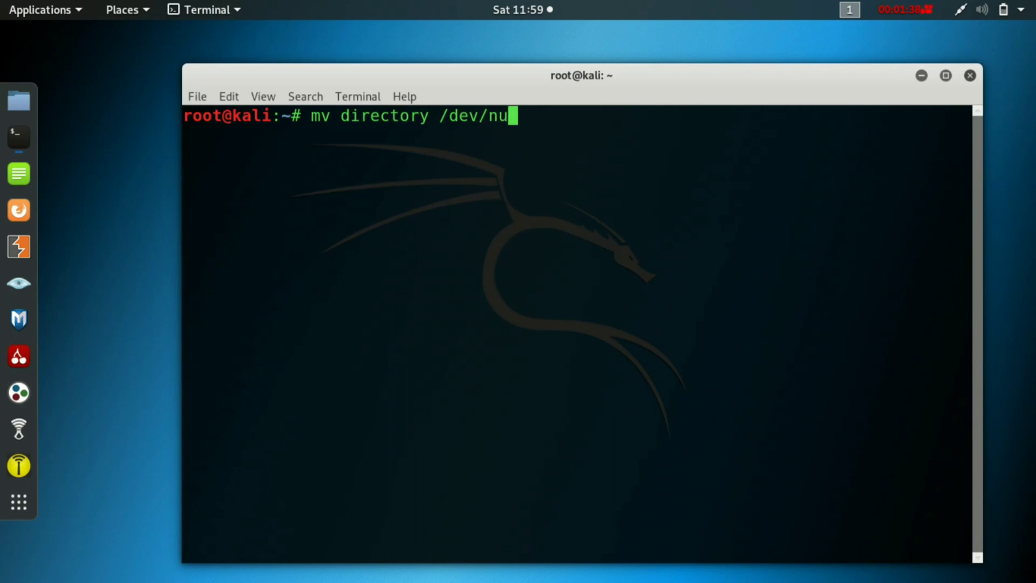
{"action": "type", "text": "ll"}
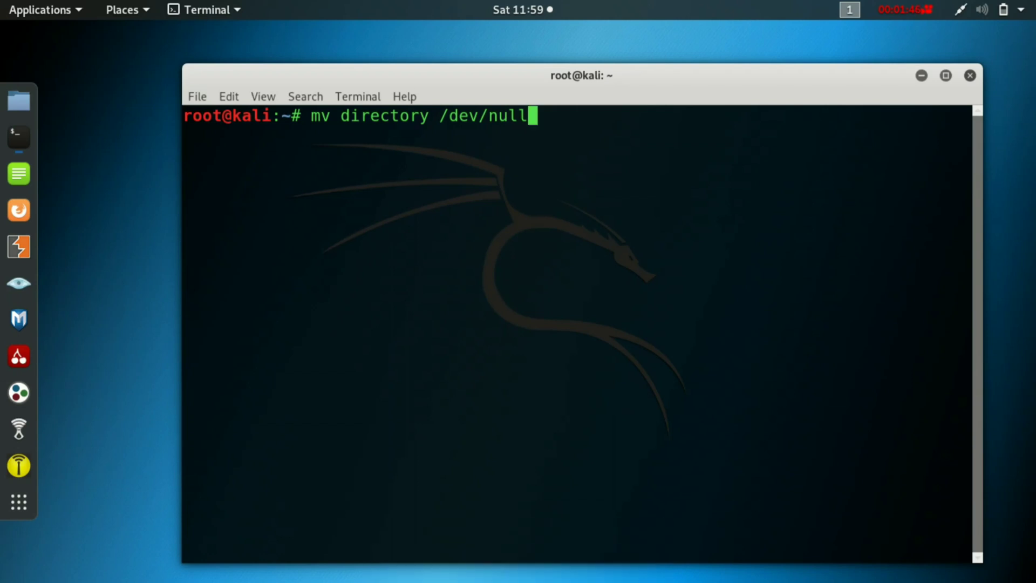
{"action": "key", "text": "BackSpace"}
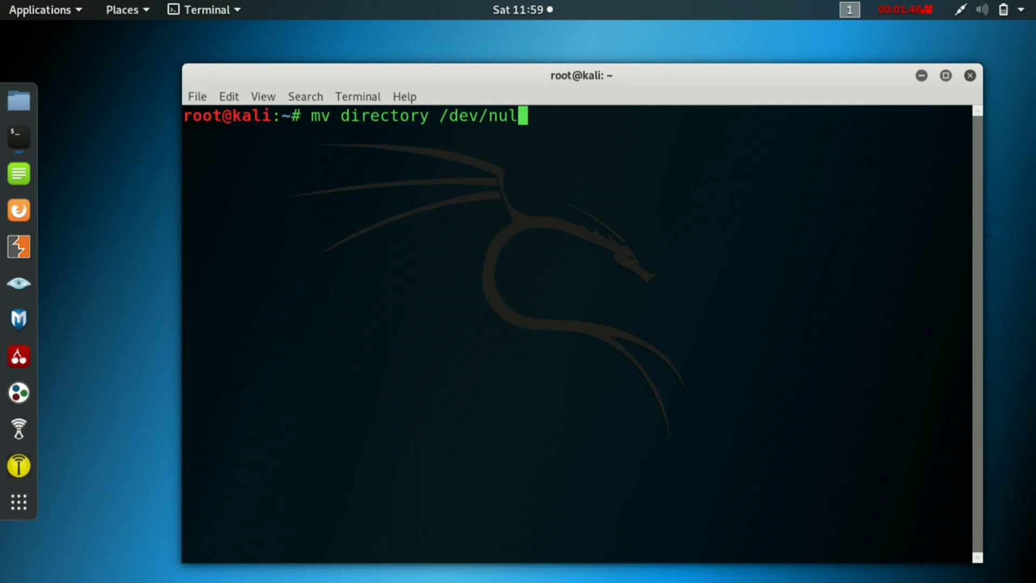
{"action": "key", "text": "Return"}
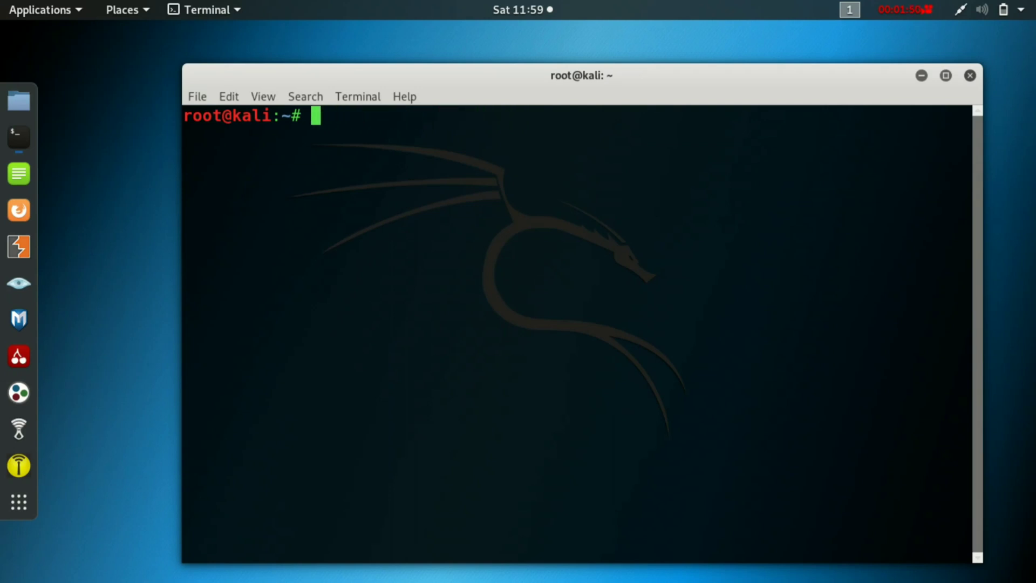
Type 'Mkfs.ext3 /dev/sda' and discard it without executing.
{"action": "type", "text": "Mkf"}
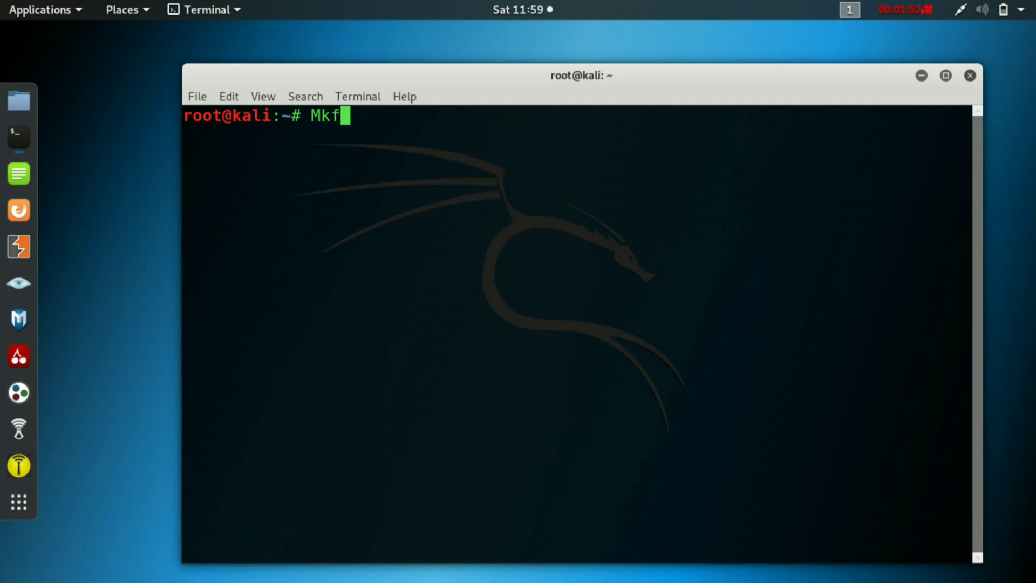
{"action": "type", "text": "s.e"}
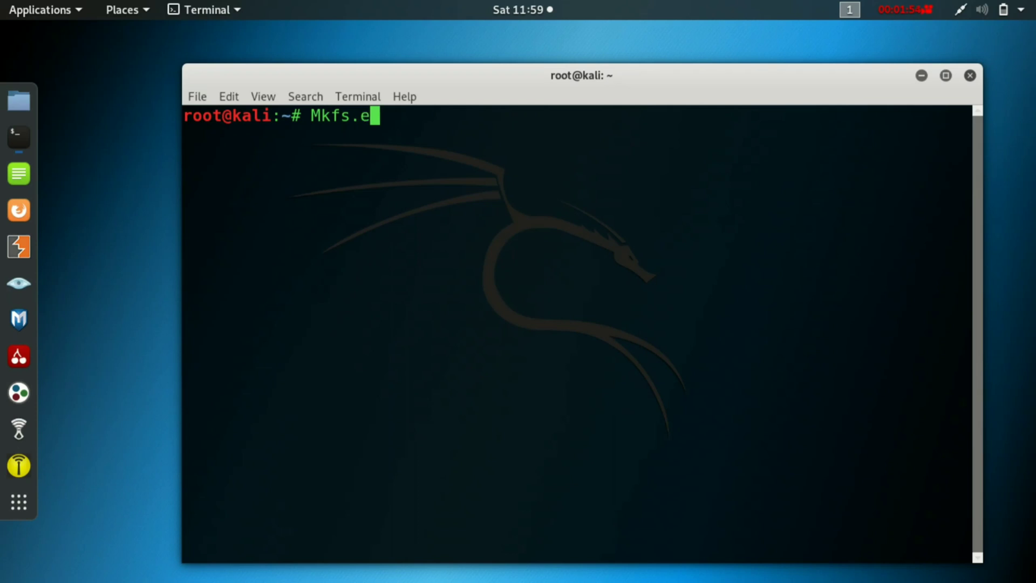
{"action": "type", "text": "xt3 /d"}
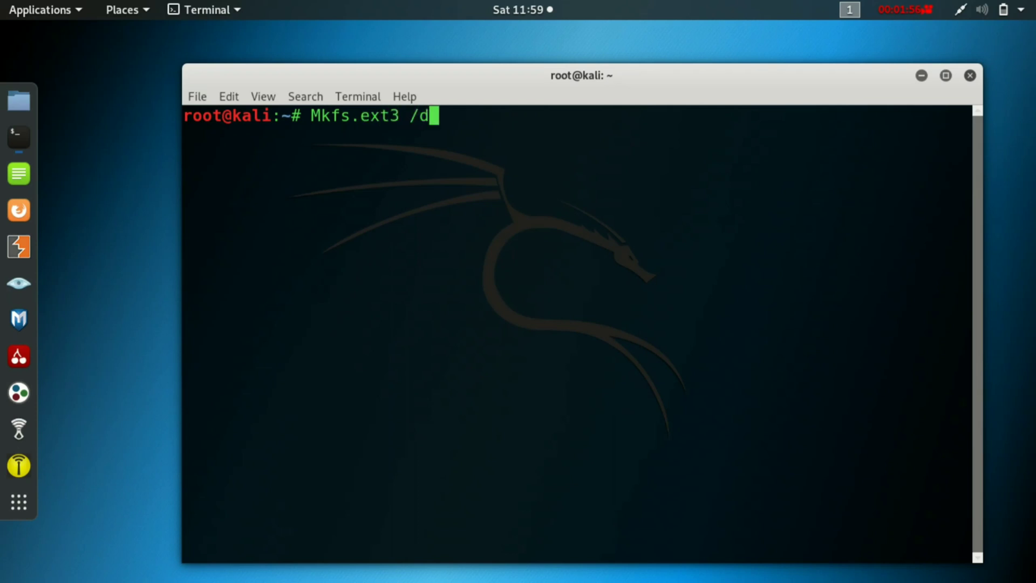
{"action": "type", "text": "ev/sda"}
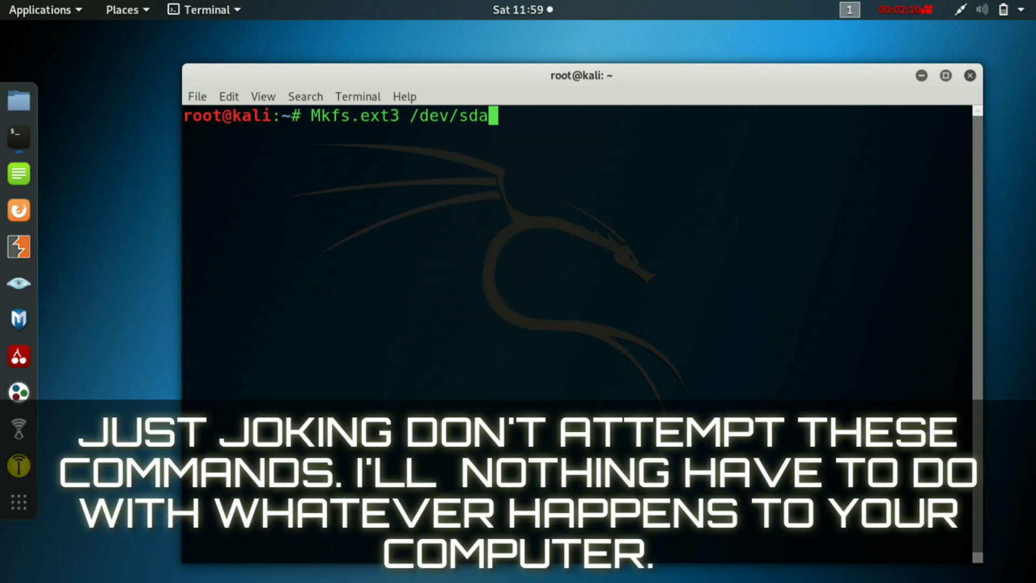
{"action": "key", "text": "BackSpace"}
{"action": "type", "text": ">"}
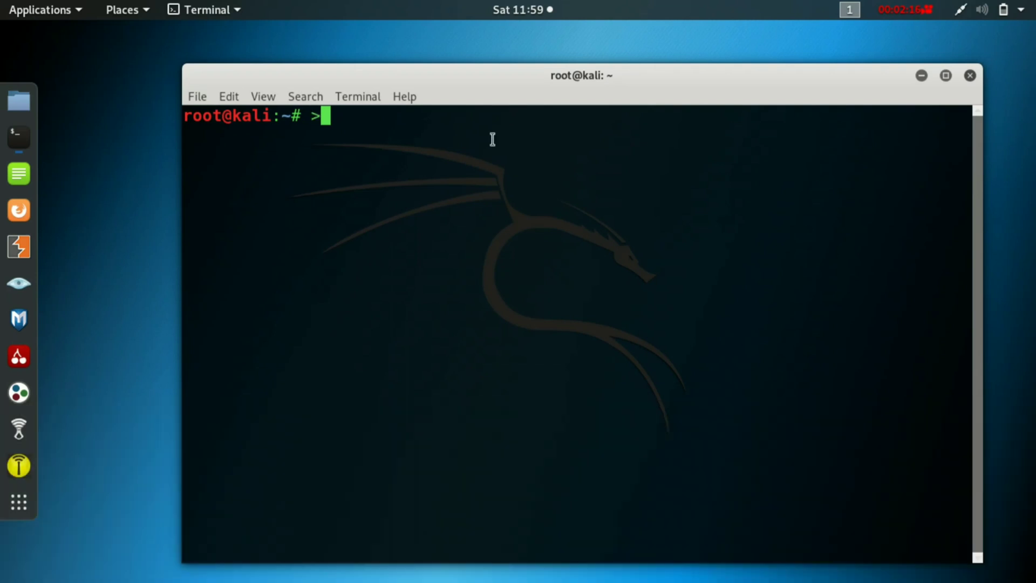
Type the truncation examples '> File' and '> xt.conf' without running them.
{"action": "type", "text": "F"}
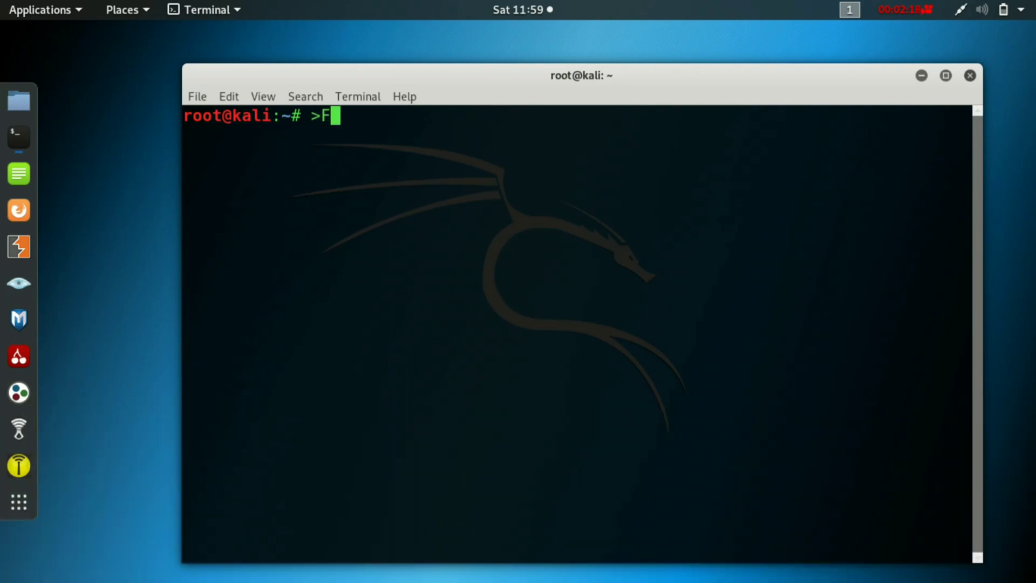
{"action": "type", "text": "ile"}
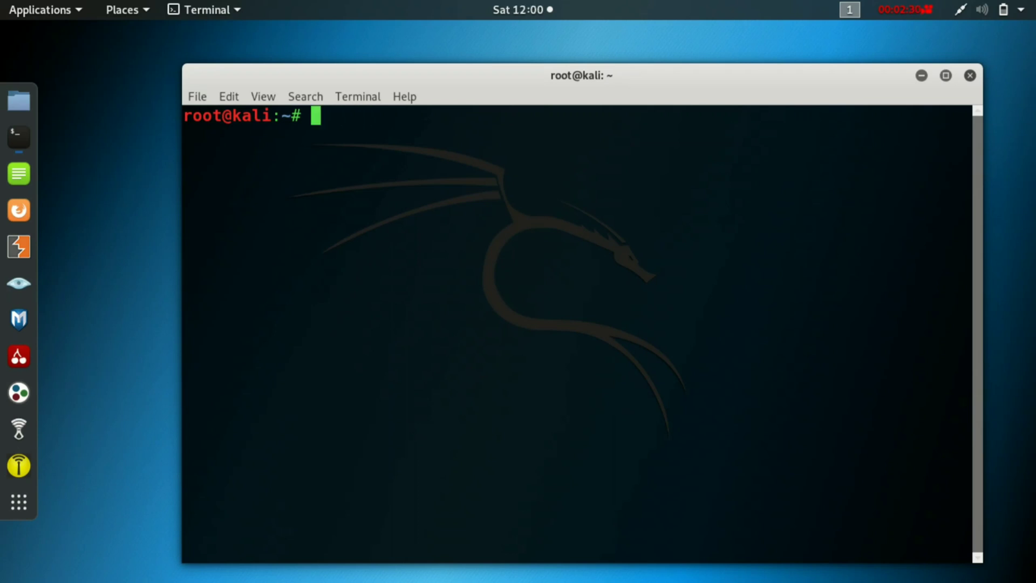
{"action": "type", "text": "> xt"}
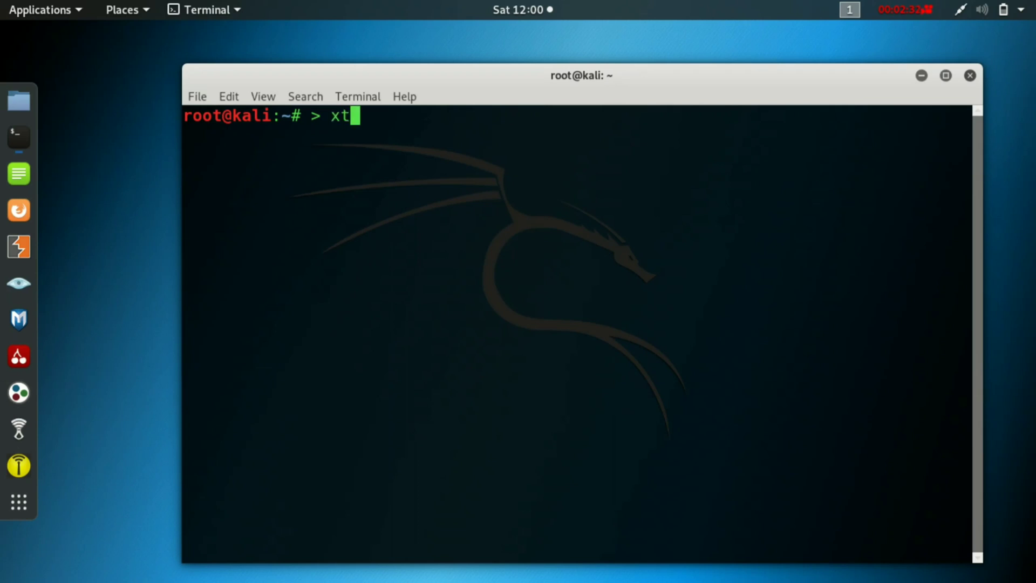
{"action": "type", "text": ".con"}
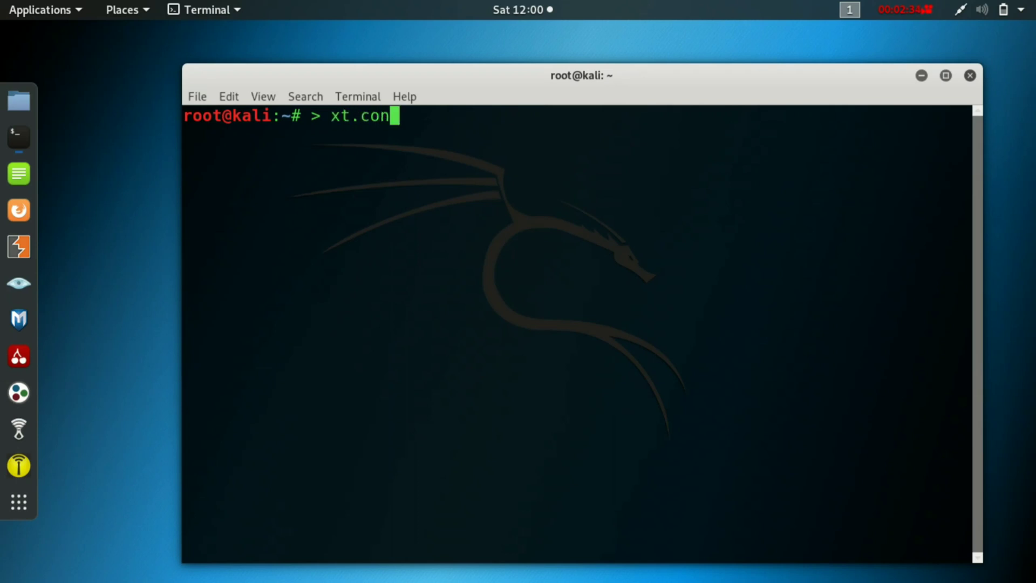
{"action": "type", "text": "f"}
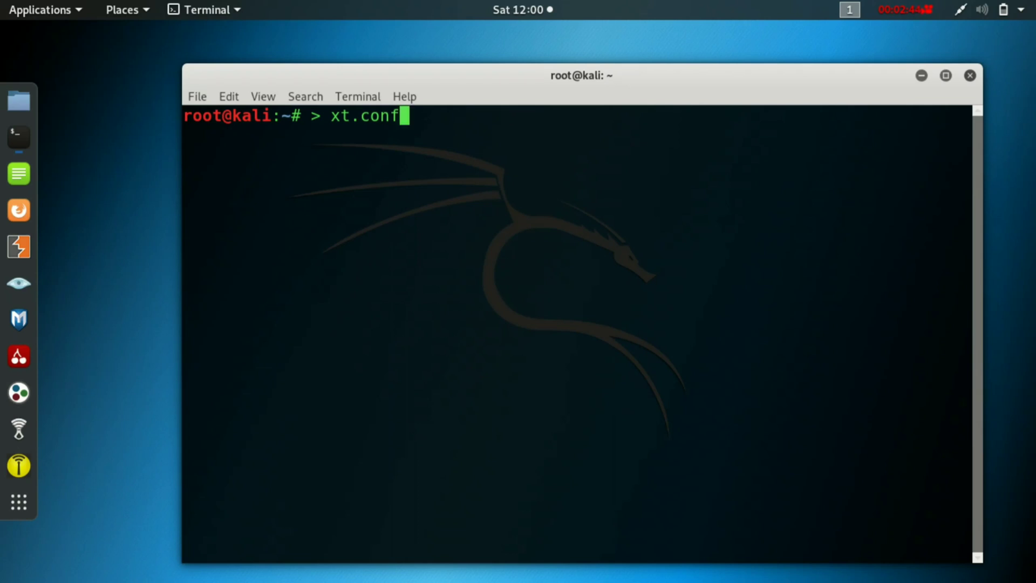
{"action": "type", "text": "dd"}
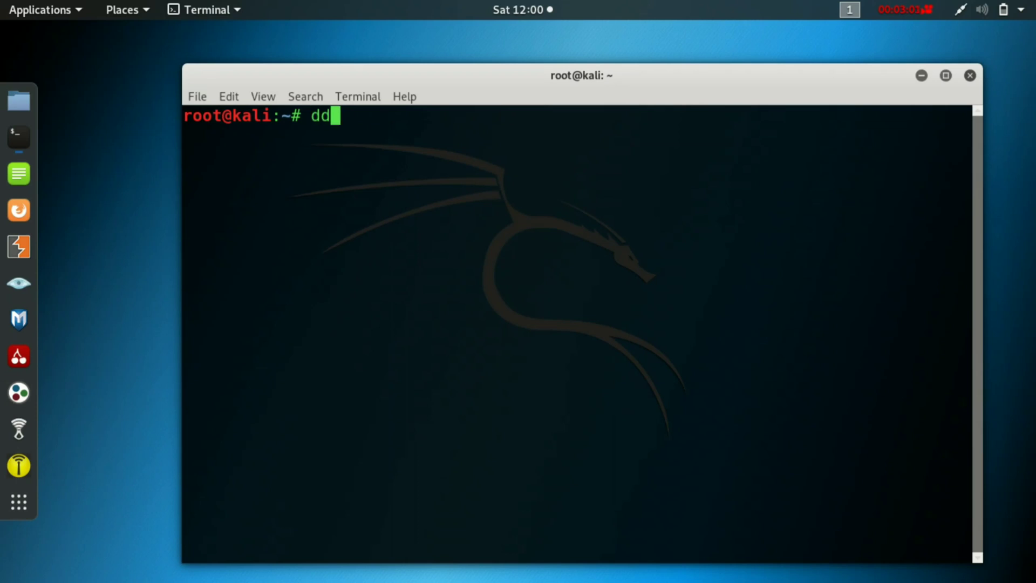
Complete 'dd if=/dev/random of=/dev/sda' at the prompt, leaving it unexecuted.
{"action": "type", "text": "if"}
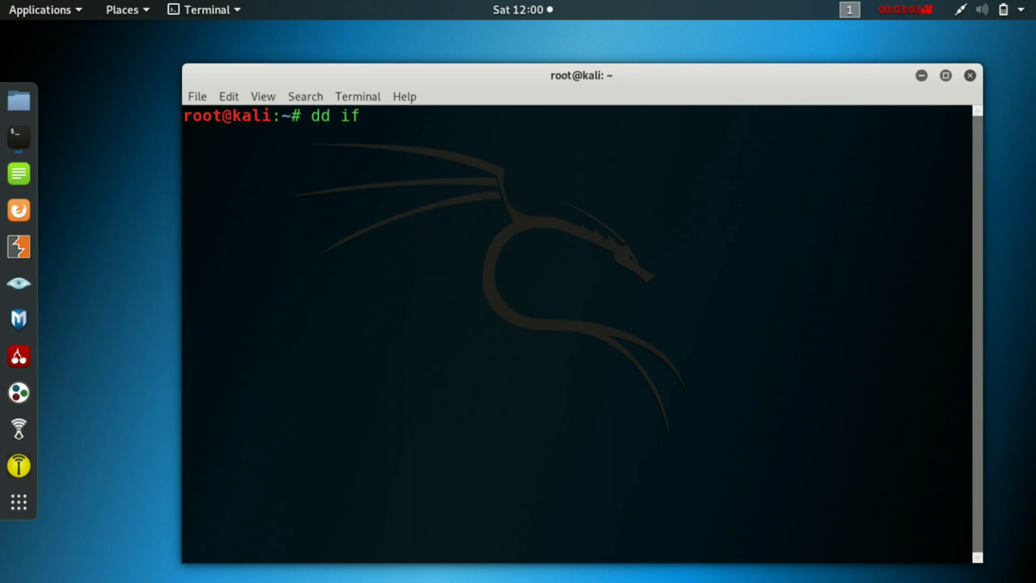
{"action": "type", "text": "=/dev"}
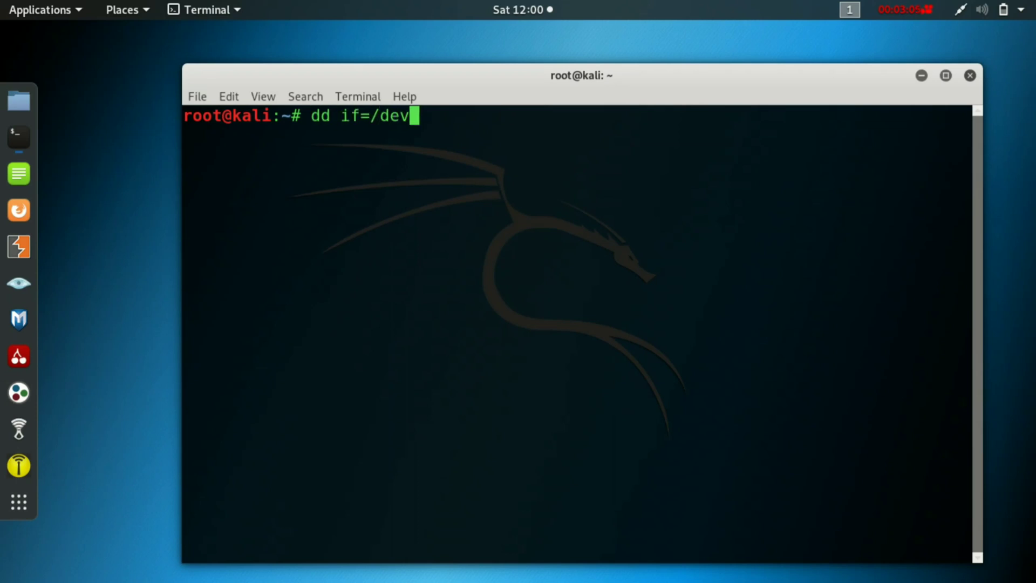
{"action": "type", "text": "/random"}
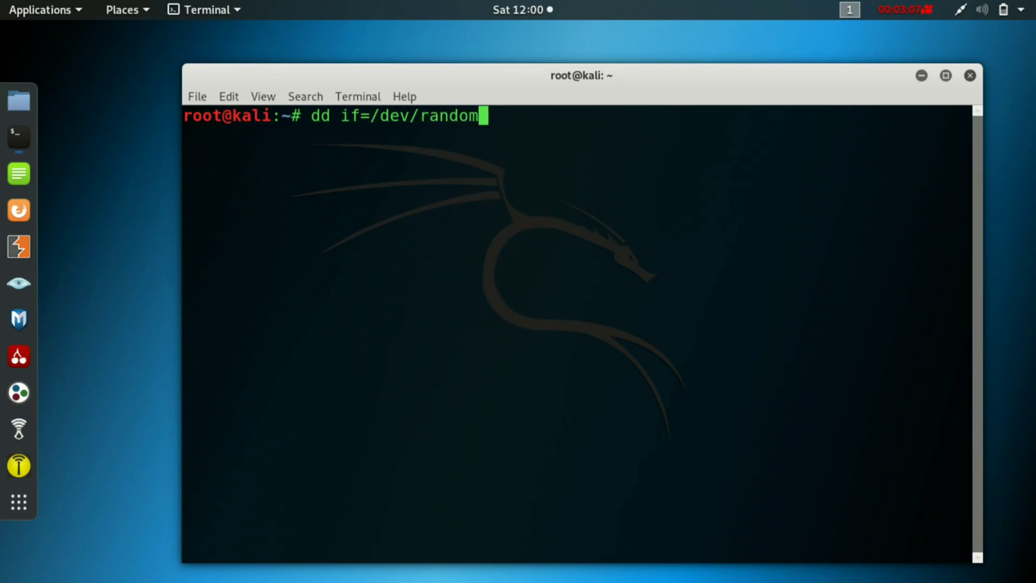
{"action": "type", "text": "of"}
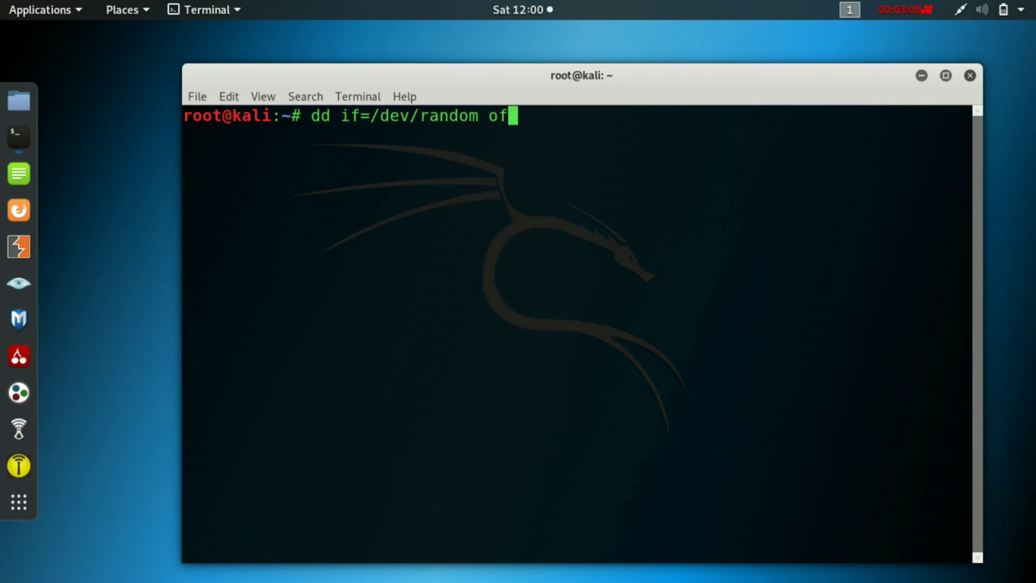
{"action": "type", "text": "=/de"}
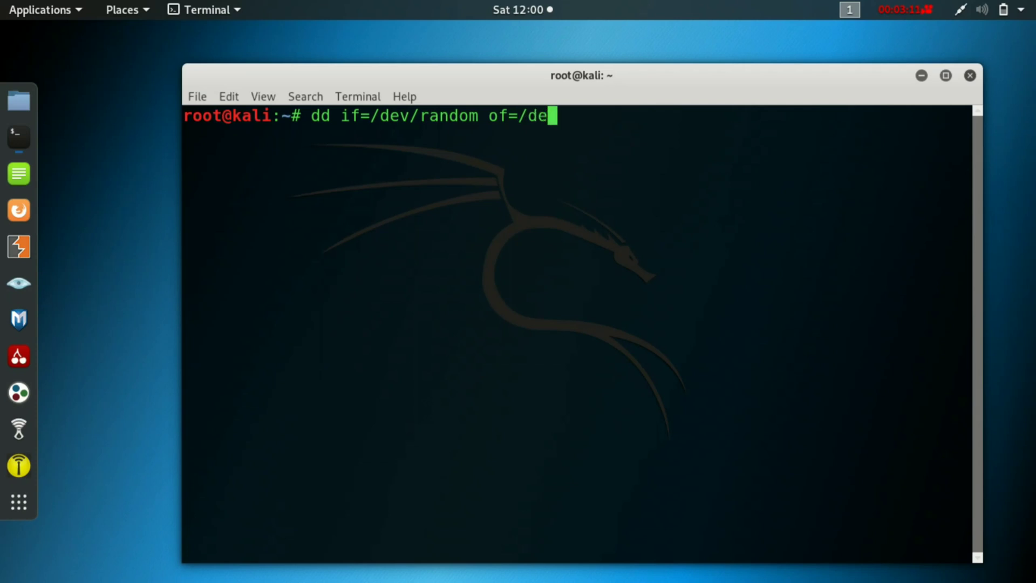
{"action": "type", "text": "v/sda"}
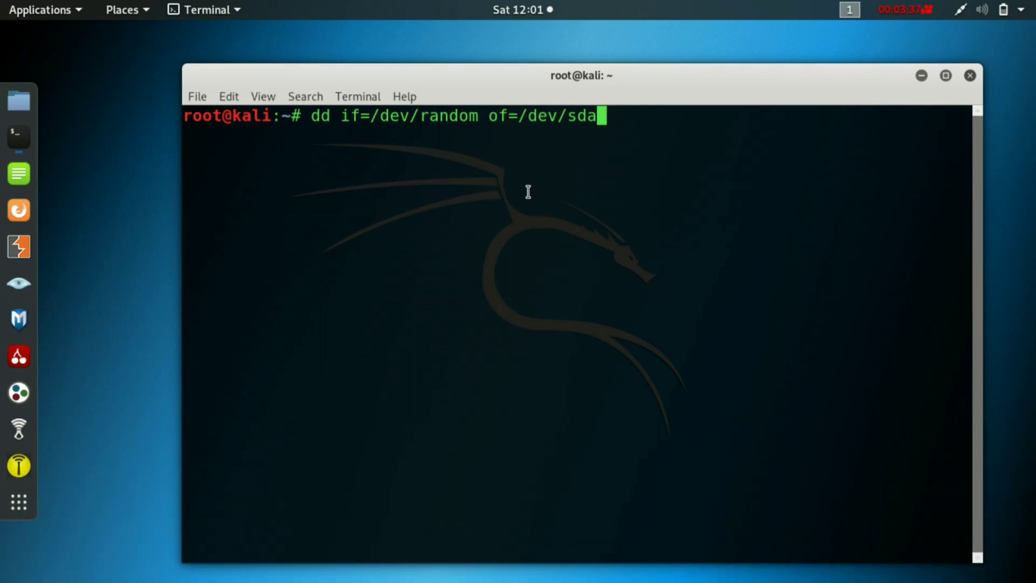
{"action": "mouse_move", "coordinate": [527, 206]}
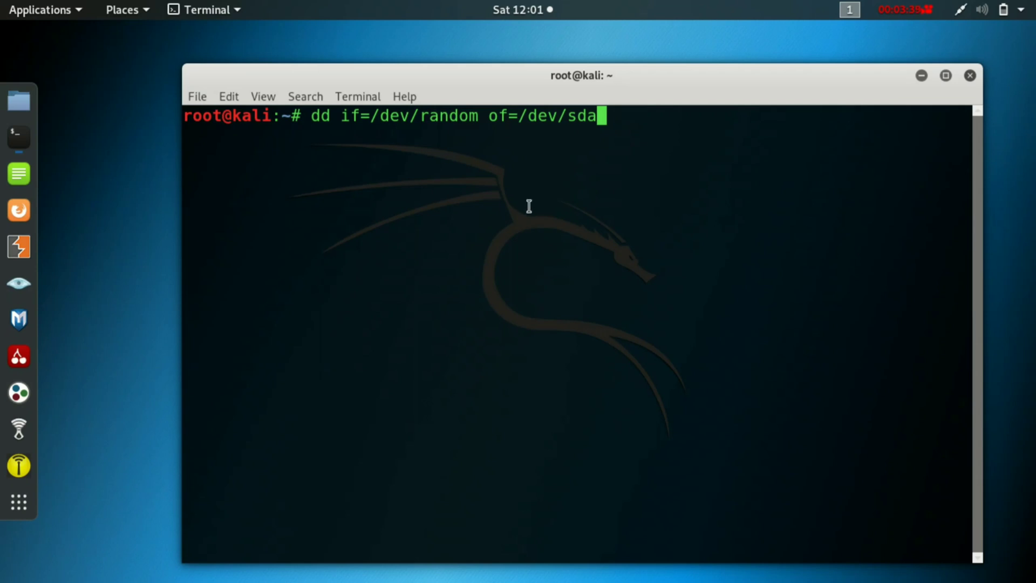
{"action": "mouse_move", "coordinate": [500, 235]}
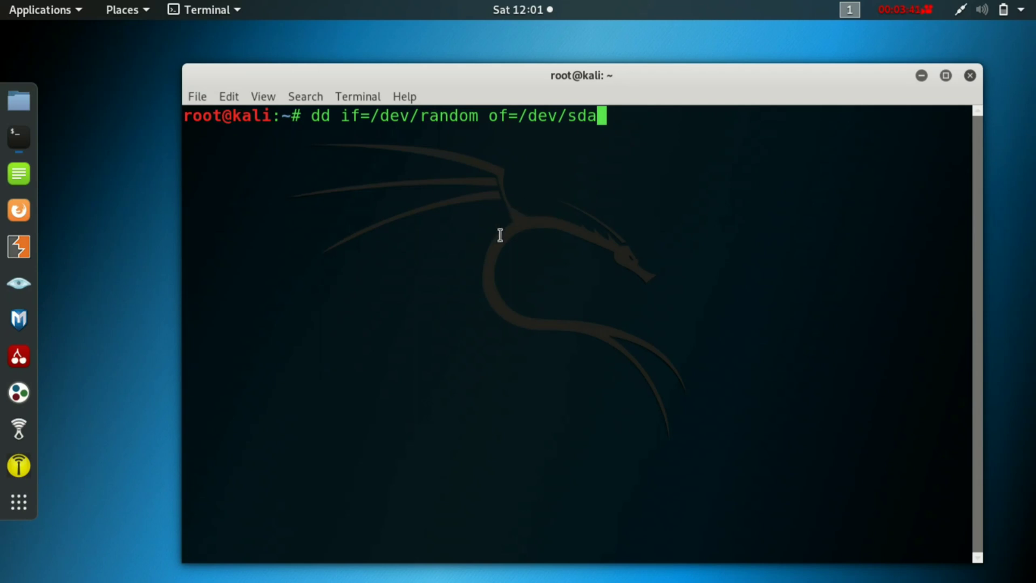
{"action": "mouse_move", "coordinate": [509, 224]}
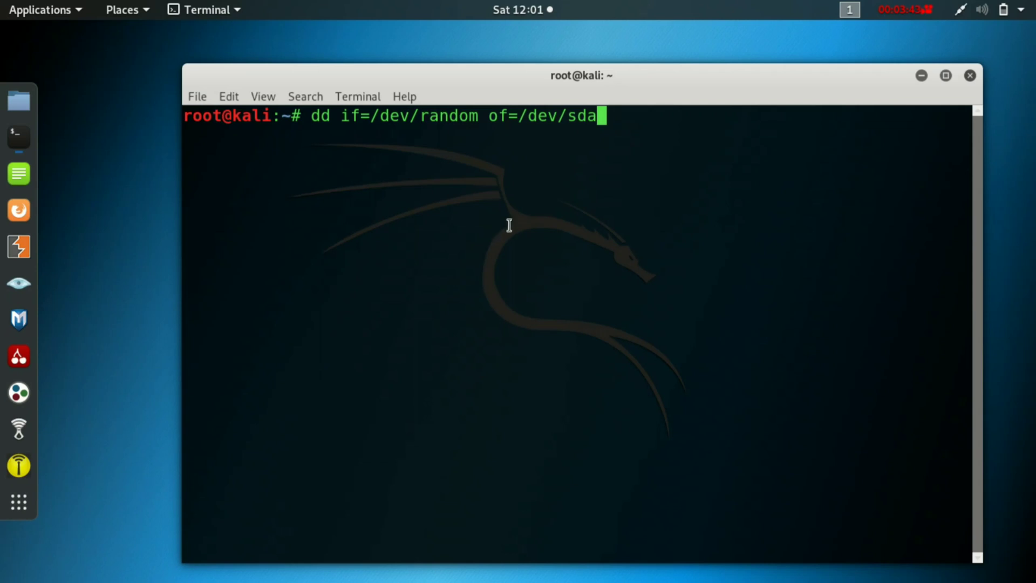